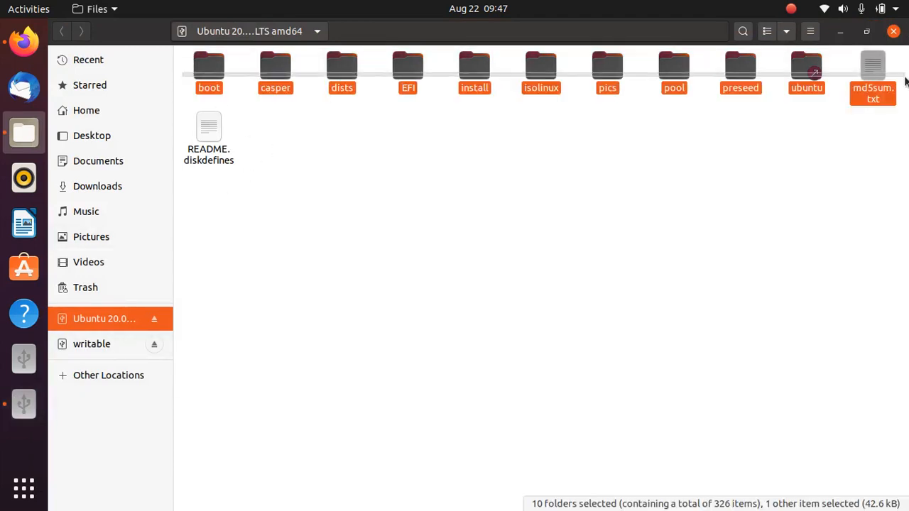
Add README.diskdefines to the selected Ubuntu 20.04 USB files and close the Files window
{"action": "left_click", "coordinate": [208, 138]}
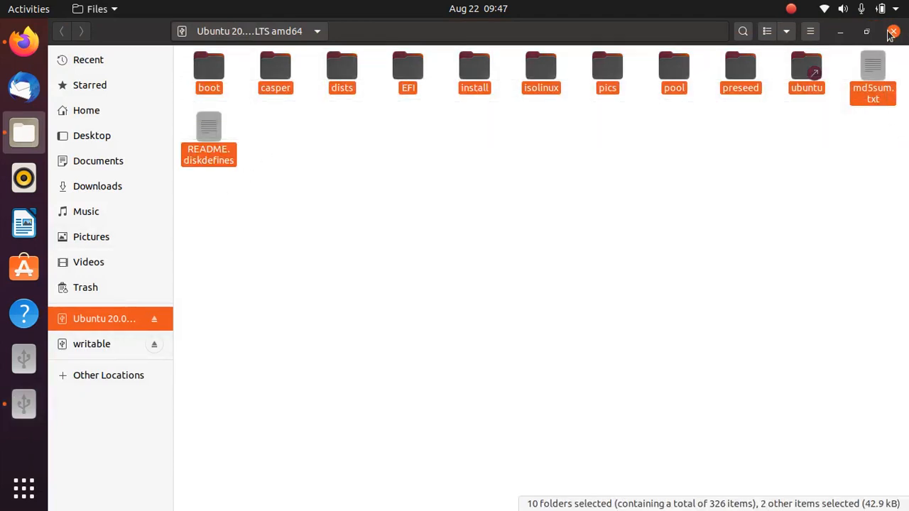
{"action": "left_click", "coordinate": [894, 31]}
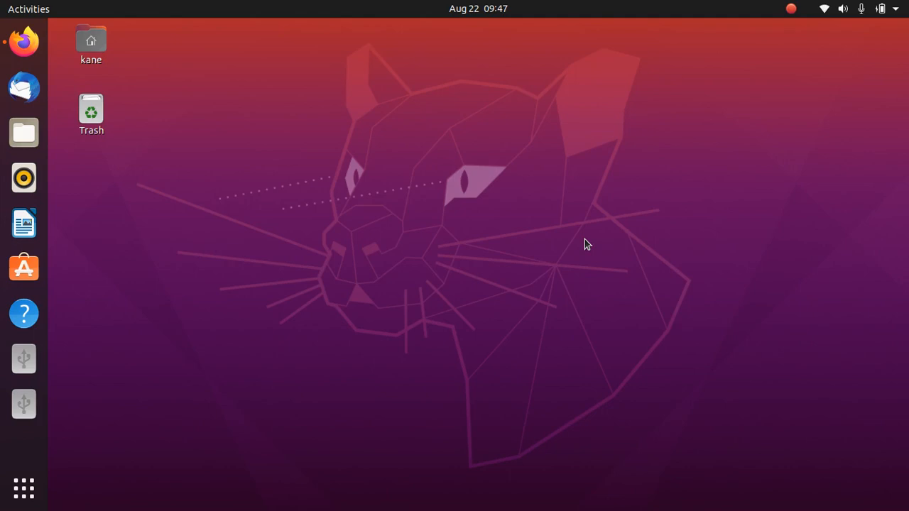
{"action": "mouse_move", "coordinate": [326, 269]}
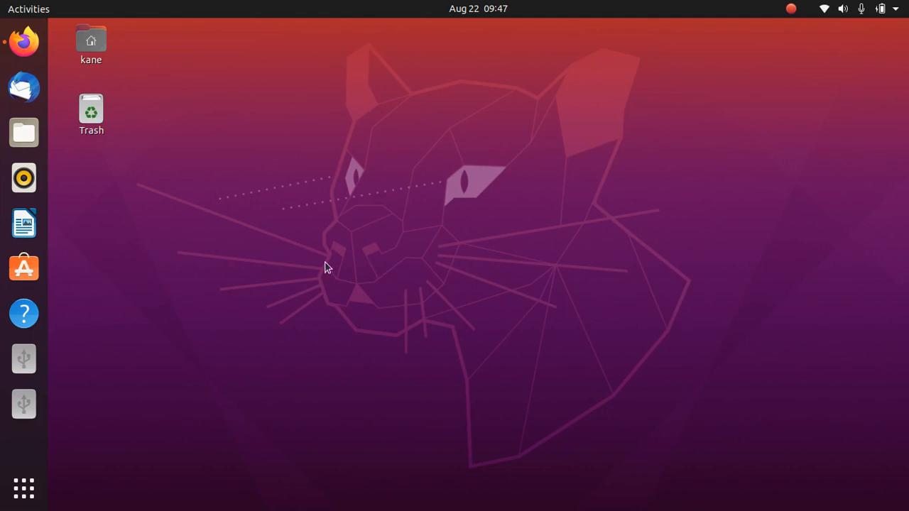
{"action": "mouse_move", "coordinate": [156, 216]}
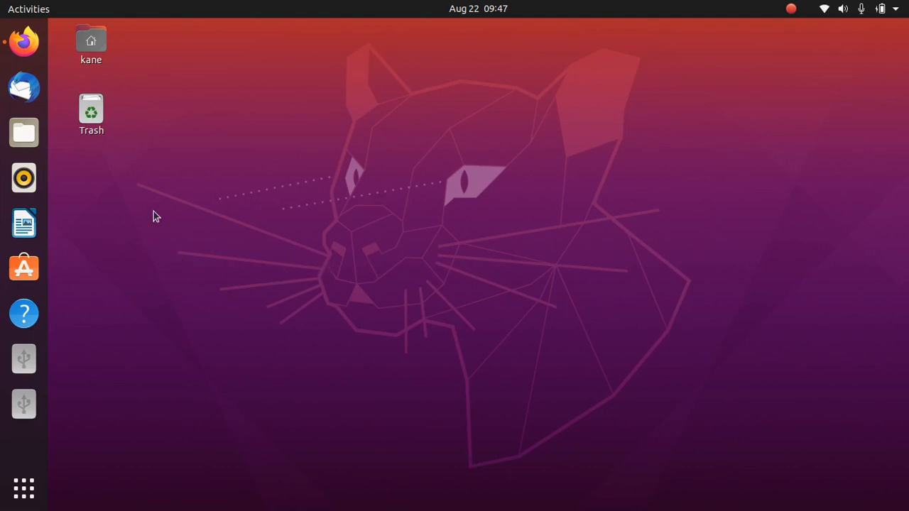
{"action": "mouse_move", "coordinate": [213, 291]}
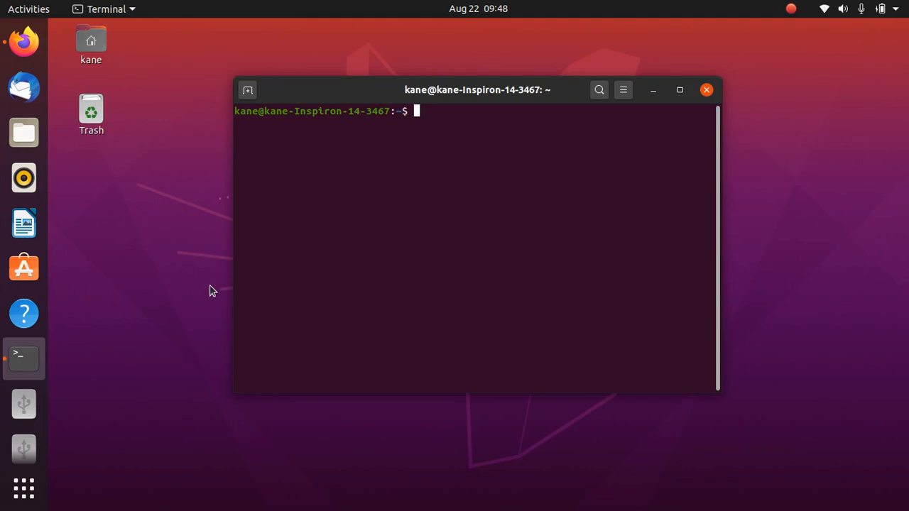
Run 'sudo apt-get install -y gnome-disk-utility' and authenticate with the administrator password
{"action": "type", "text": "sudo"}
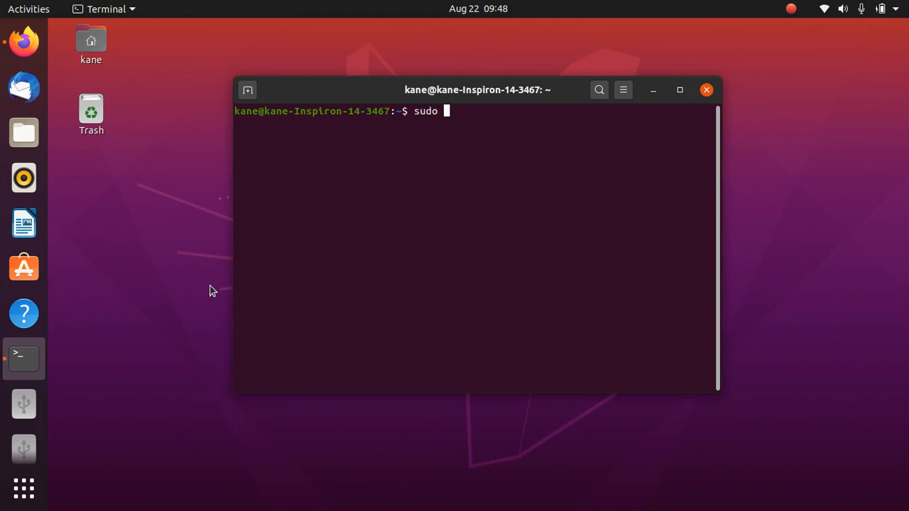
{"action": "type", "text": "apt-get"}
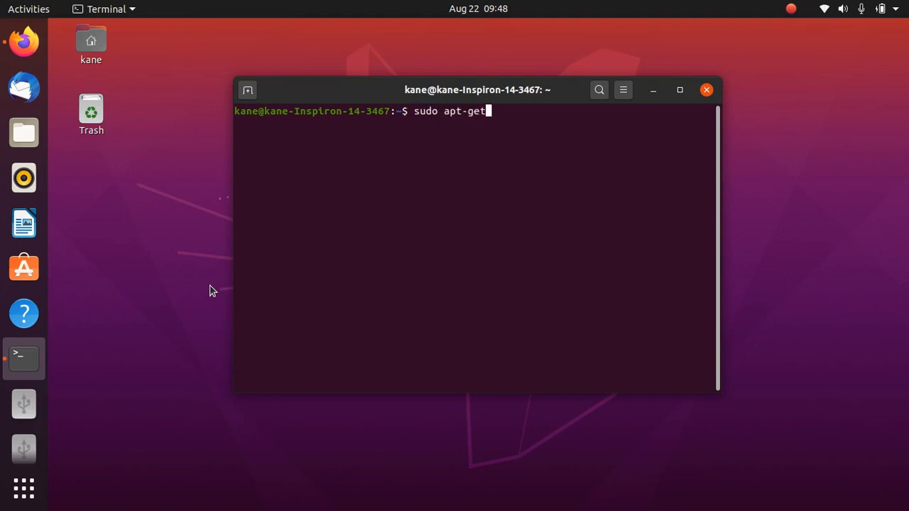
{"action": "type", "text": "instal"}
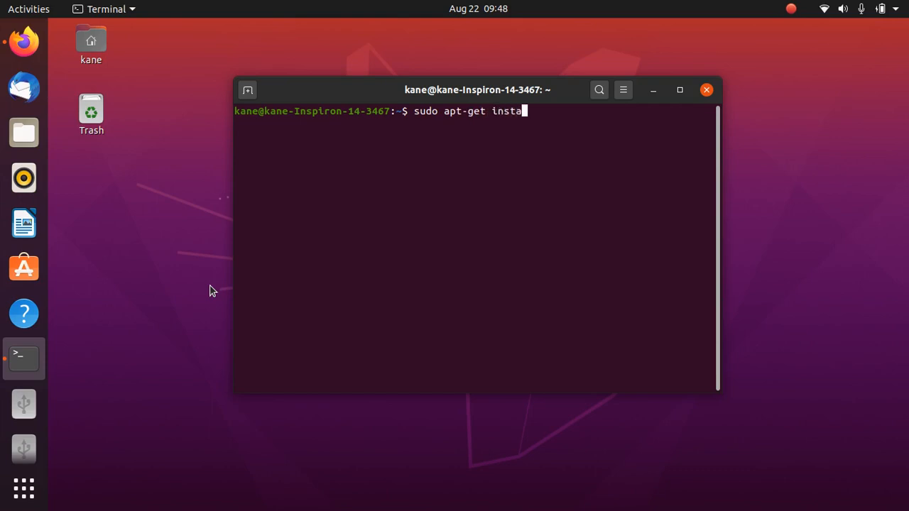
{"action": "type", "text": "ll"}
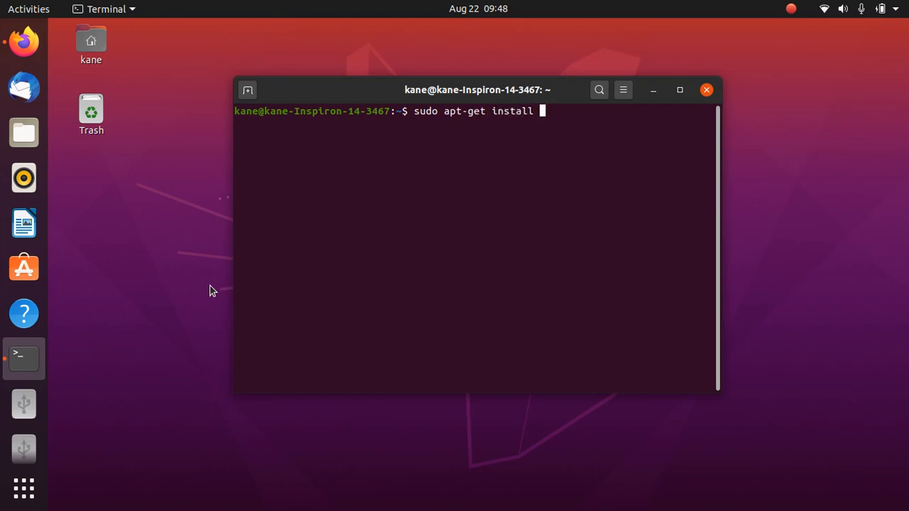
{"action": "type", "text": "-y"}
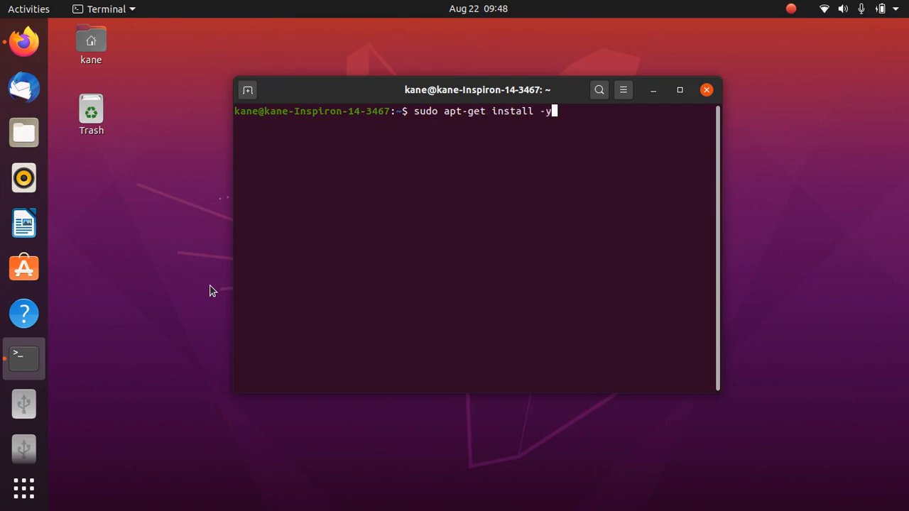
{"action": "type", "text": "gn"}
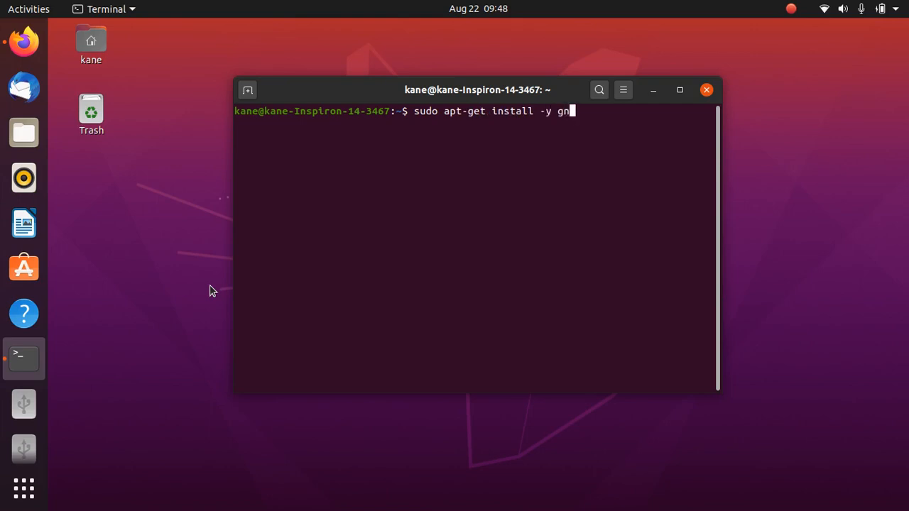
{"action": "type", "text": "ome-di"}
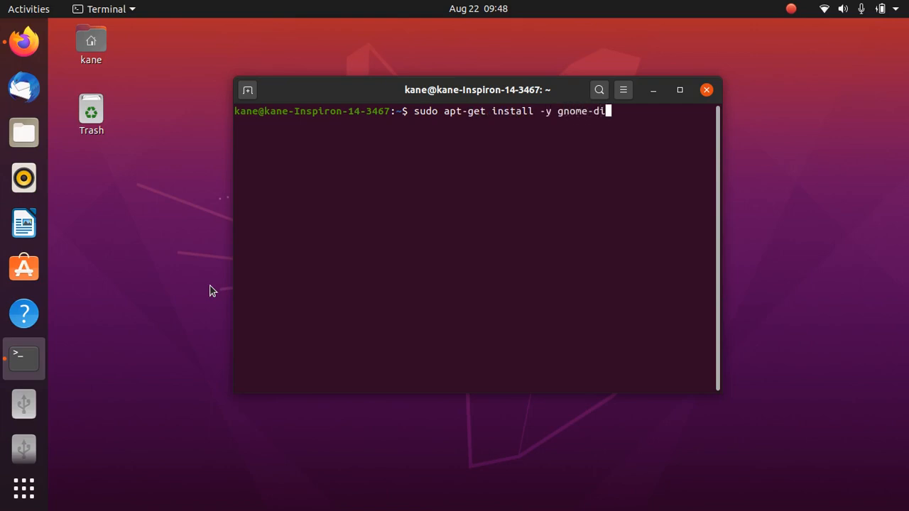
{"action": "type", "text": "sk-utilit"}
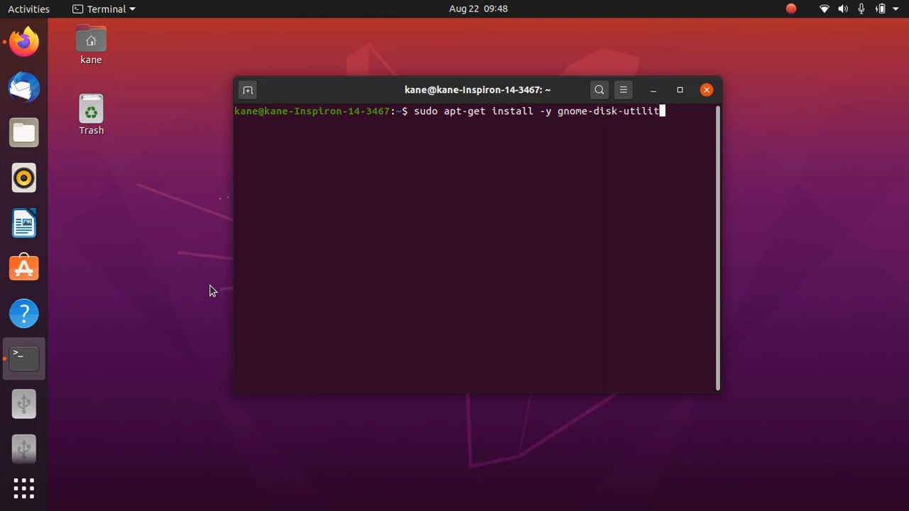
{"action": "key", "text": "Return"}
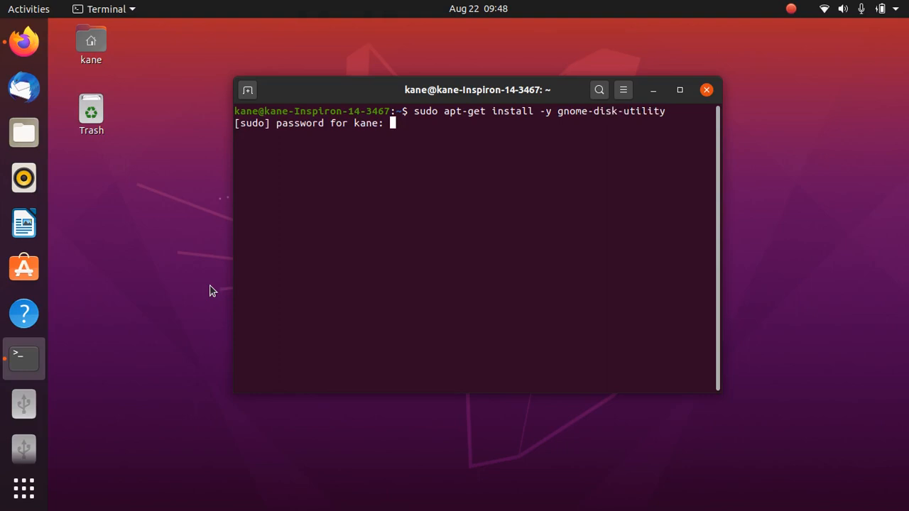
{"action": "key", "text": "Return"}
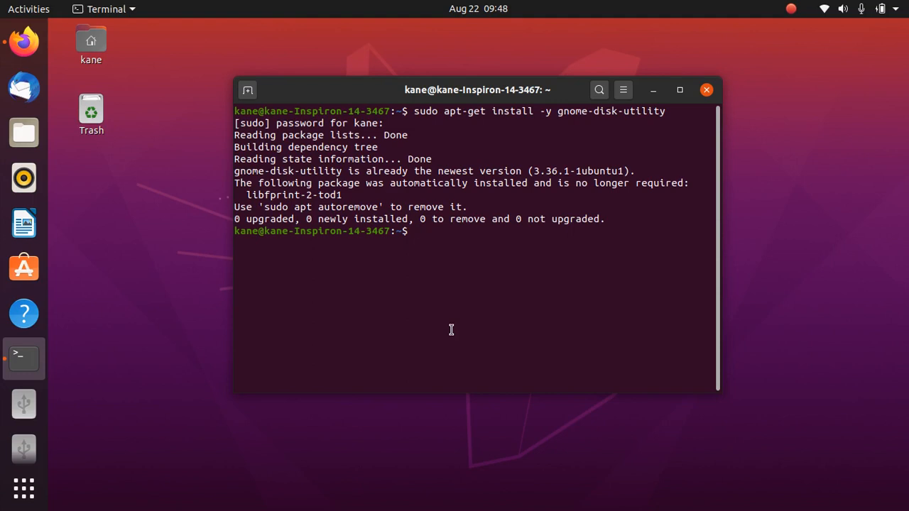
{"action": "mouse_move", "coordinate": [624, 125]}
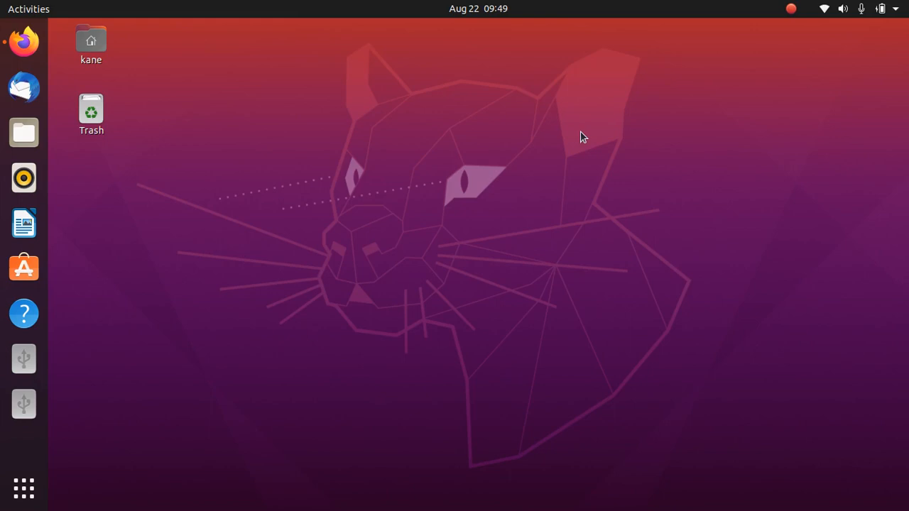
{"action": "mouse_move", "coordinate": [24, 489]}
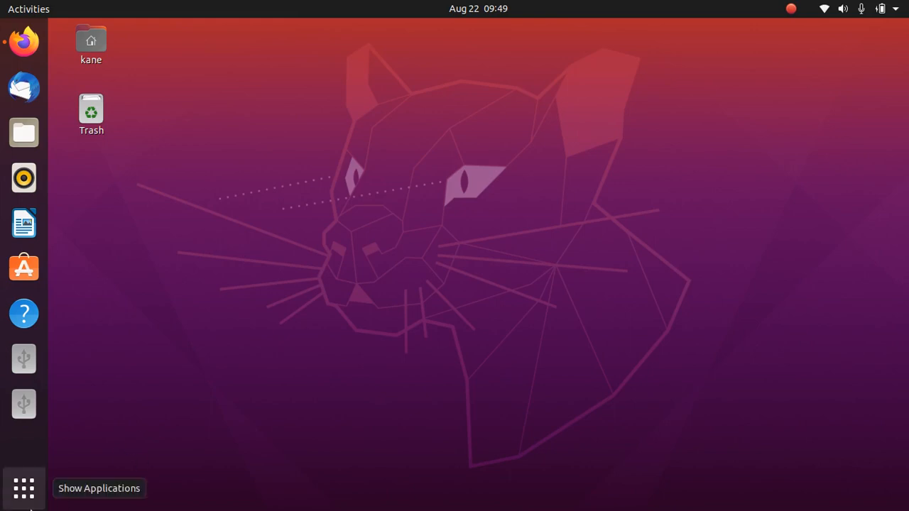
Search the application overview for Disks to open it on the 16 GB Thumb Drive
{"action": "left_click", "coordinate": [23, 488]}
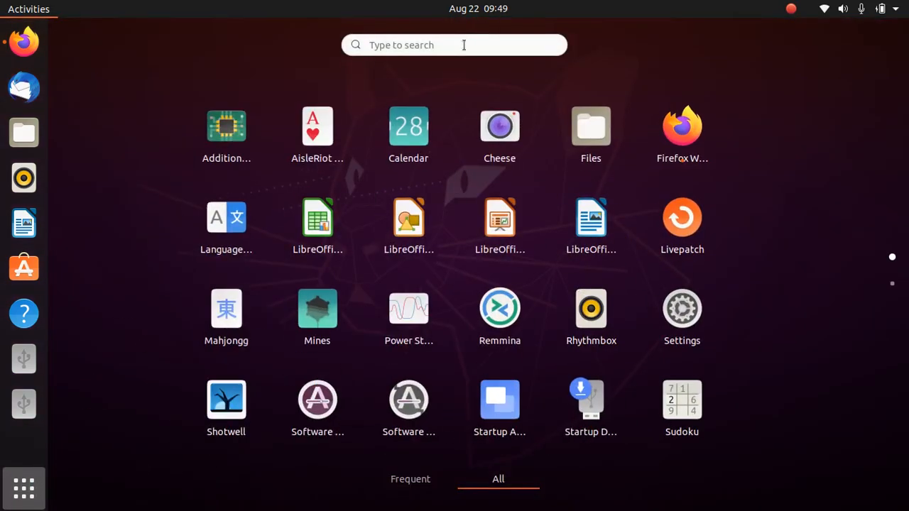
{"action": "type", "text": "dil"}
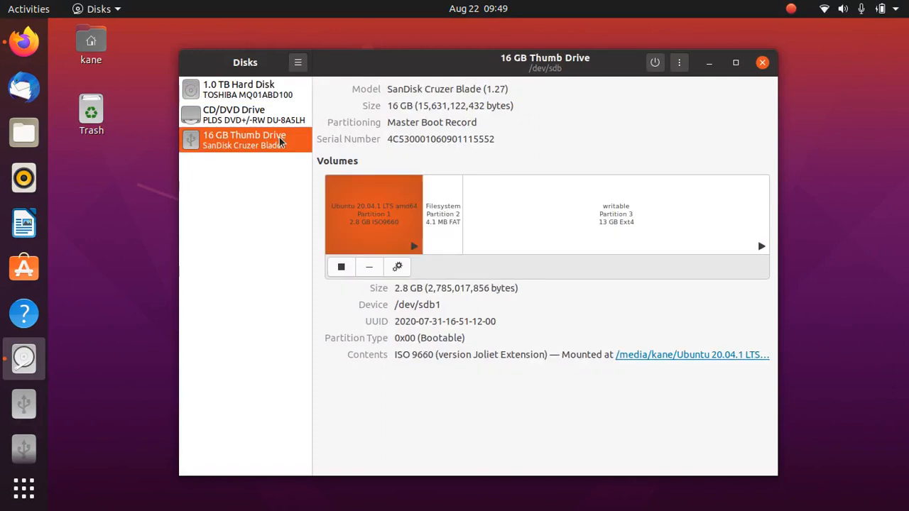
{"action": "mouse_move", "coordinate": [625, 163]}
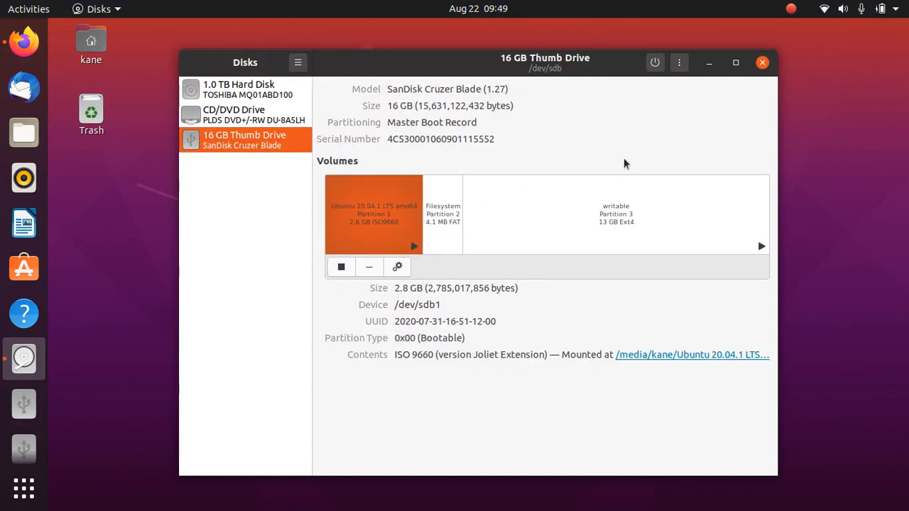
{"action": "mouse_move", "coordinate": [679, 63]}
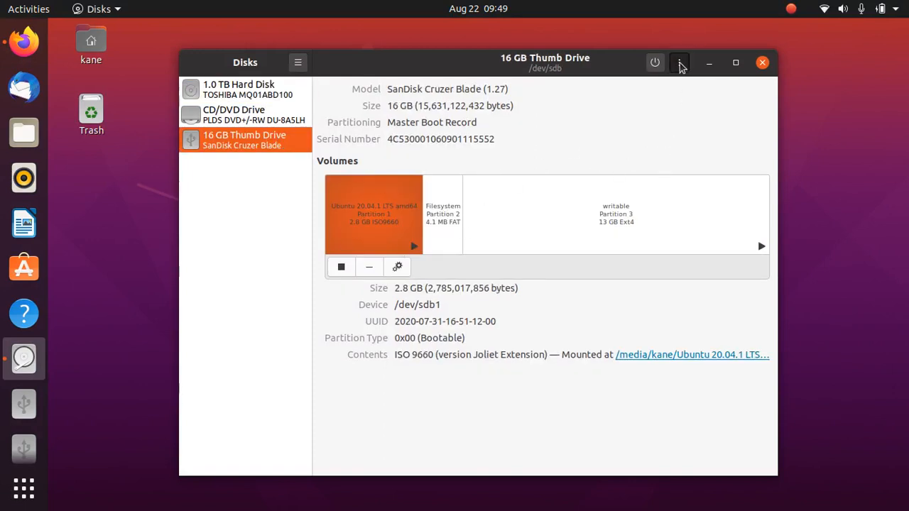
Quick-format the whole thumb drive with an MBR/DOS partition table and confirm erasing it
{"action": "left_click", "coordinate": [679, 62]}
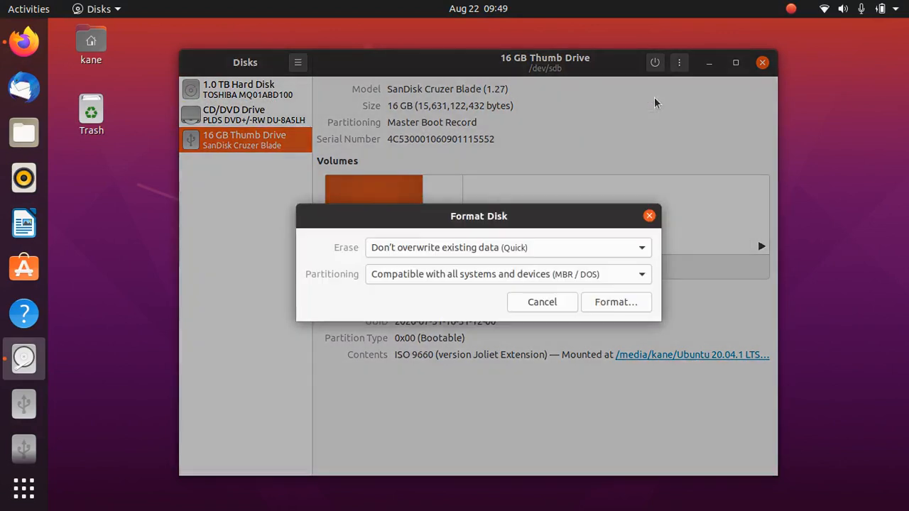
{"action": "mouse_move", "coordinate": [615, 302]}
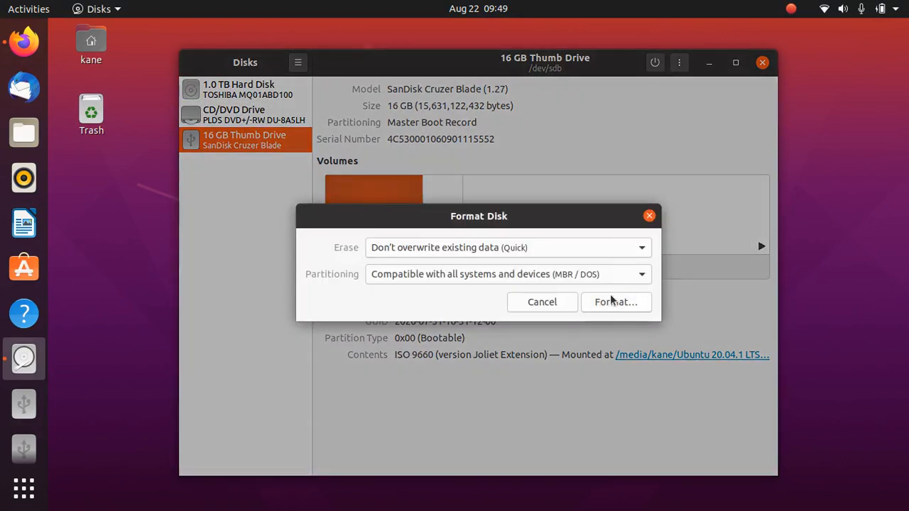
{"action": "left_click", "coordinate": [616, 302]}
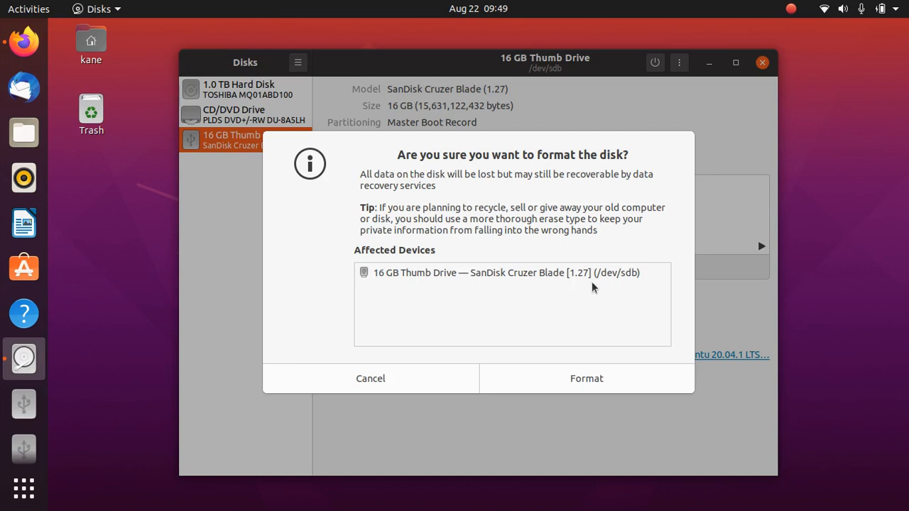
{"action": "mouse_move", "coordinate": [560, 272]}
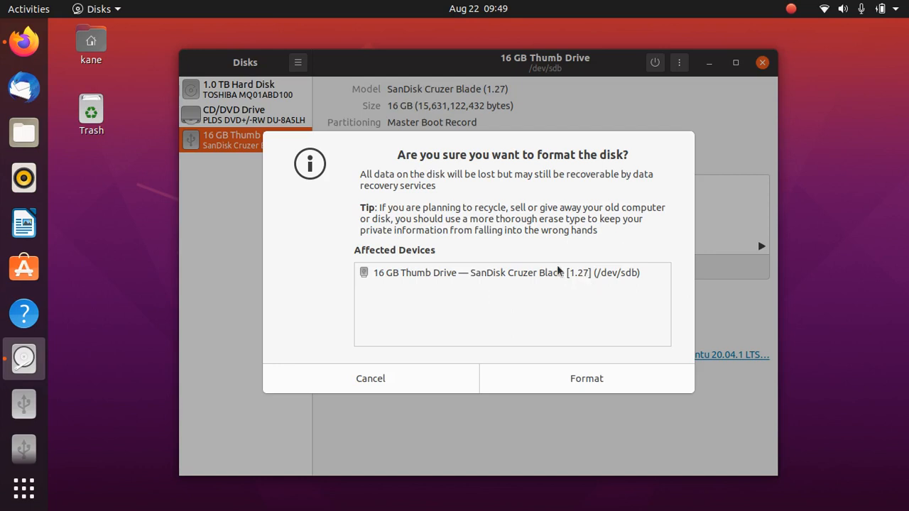
{"action": "left_click", "coordinate": [586, 378]}
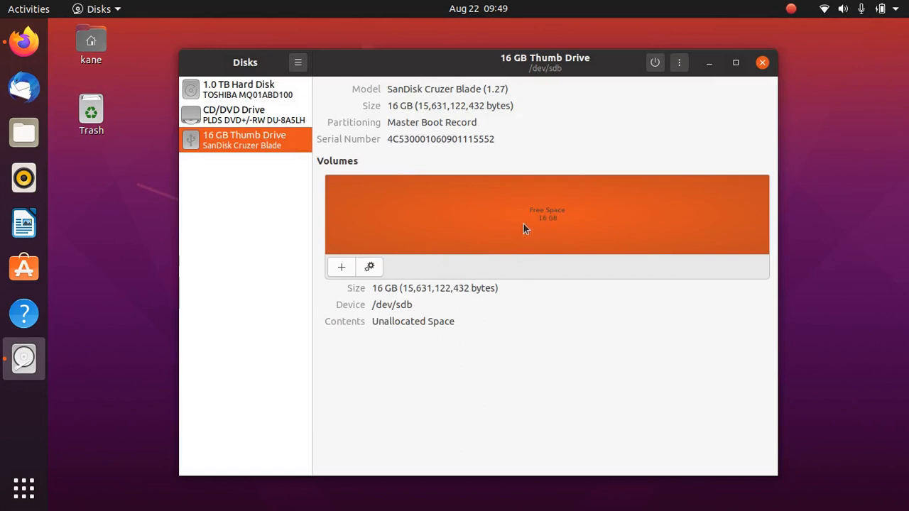
{"action": "mouse_move", "coordinate": [467, 223]}
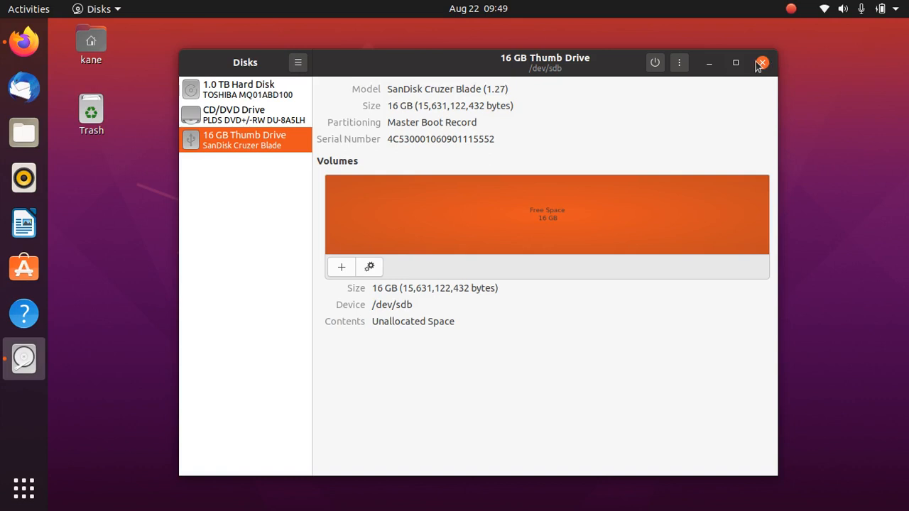
Close the Disks window and minimize the Files home folder window
{"action": "left_click", "coordinate": [762, 63]}
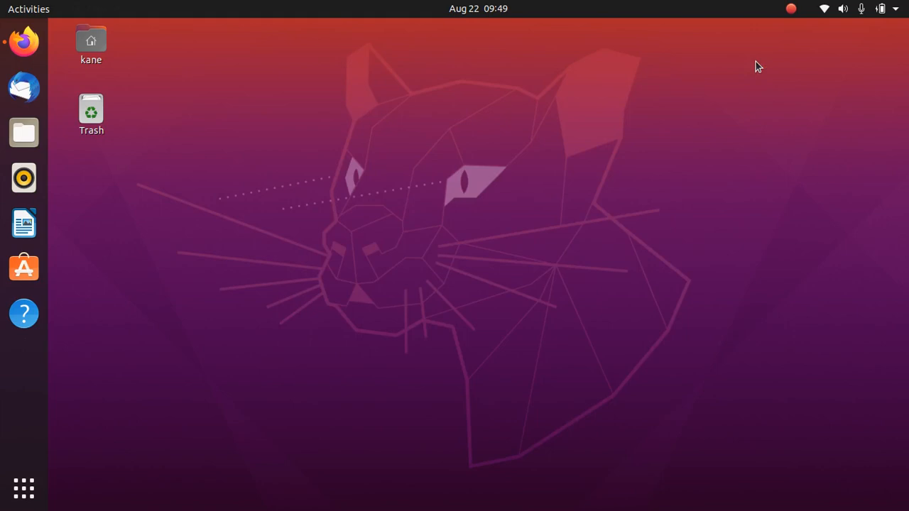
{"action": "mouse_move", "coordinate": [23, 132]}
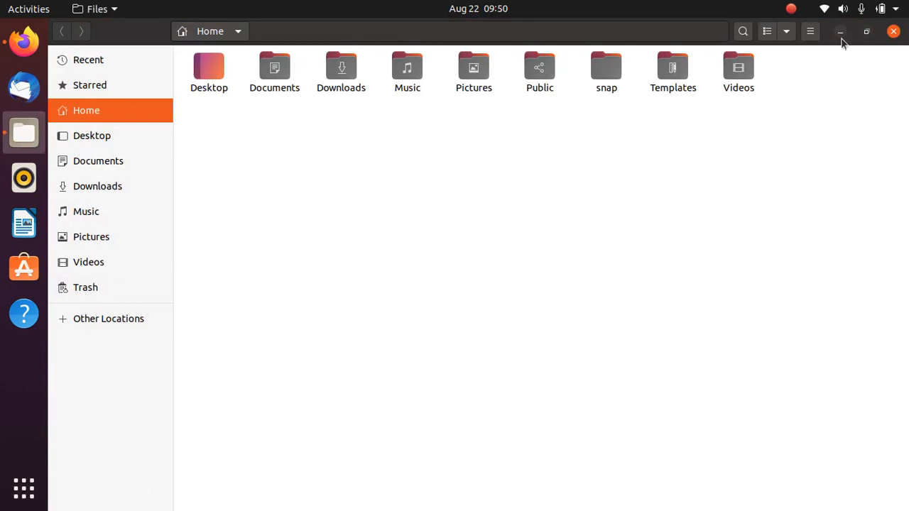
{"action": "left_click", "coordinate": [840, 31]}
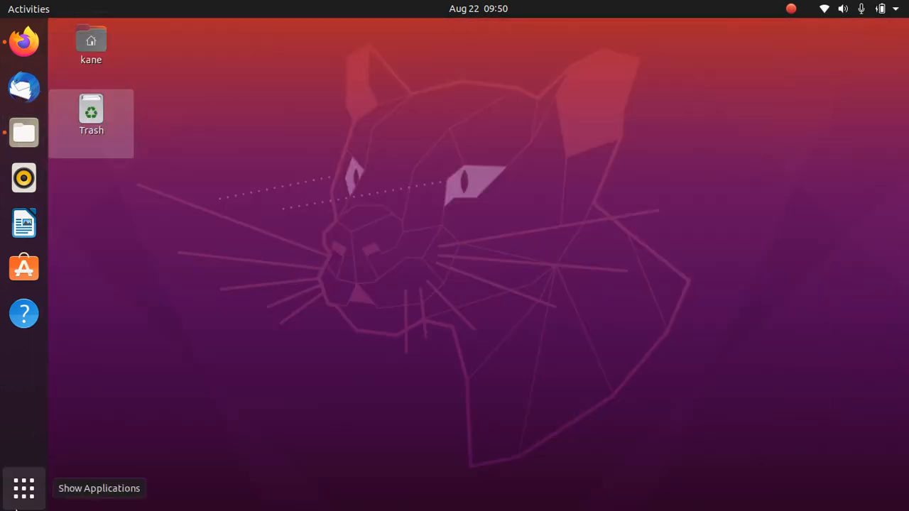
Reopen Disks via an application search, check for 16 GB unallocated space, then close it
{"action": "left_click", "coordinate": [24, 488]}
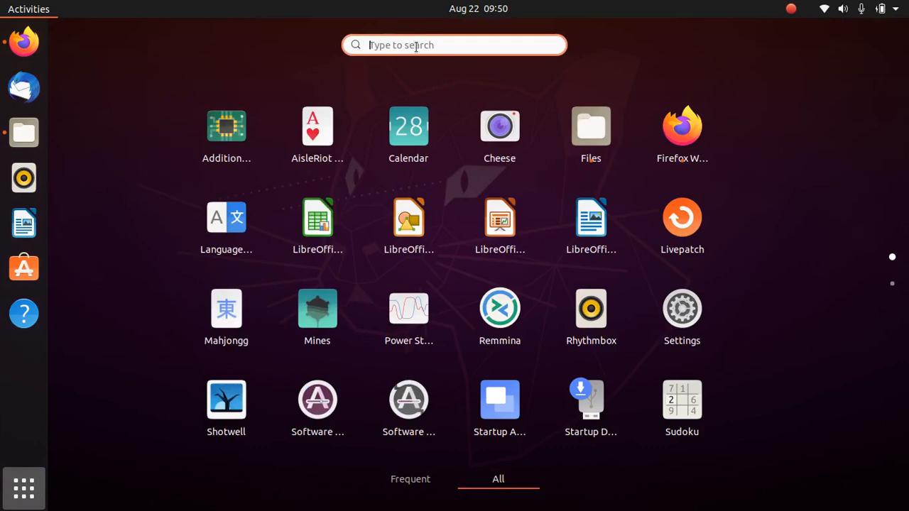
{"action": "type", "text": "dis"}
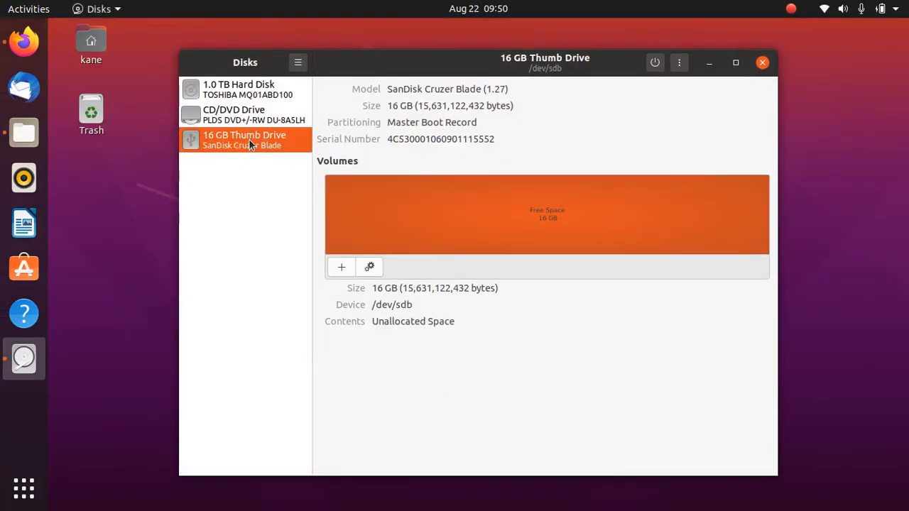
{"action": "mouse_move", "coordinate": [604, 226]}
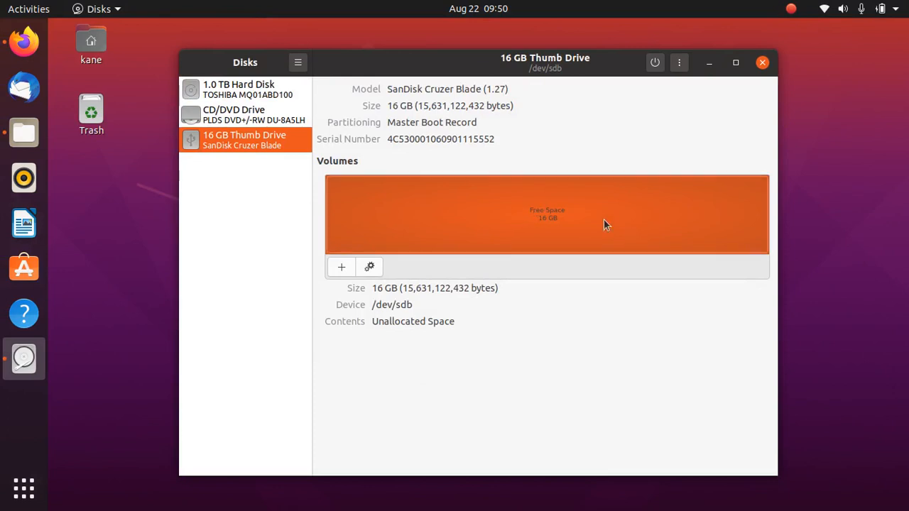
{"action": "mouse_move", "coordinate": [485, 204]}
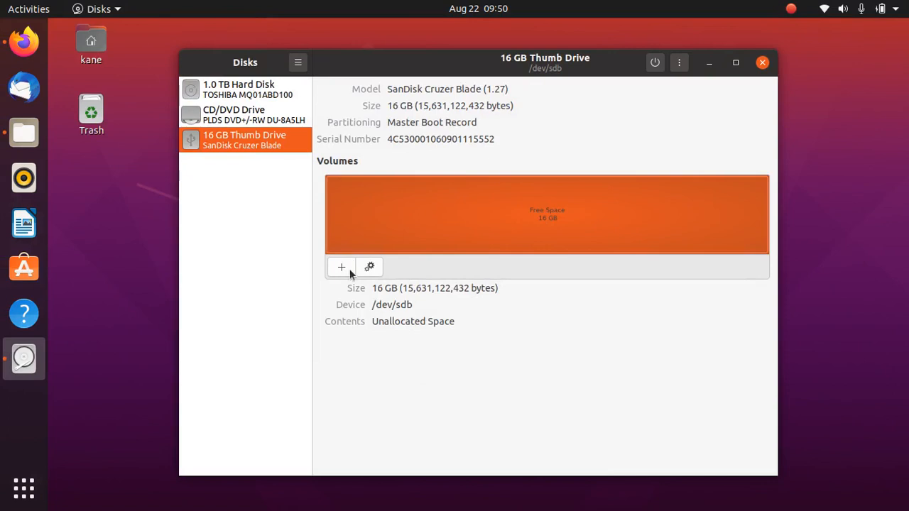
{"action": "left_click", "coordinate": [369, 267]}
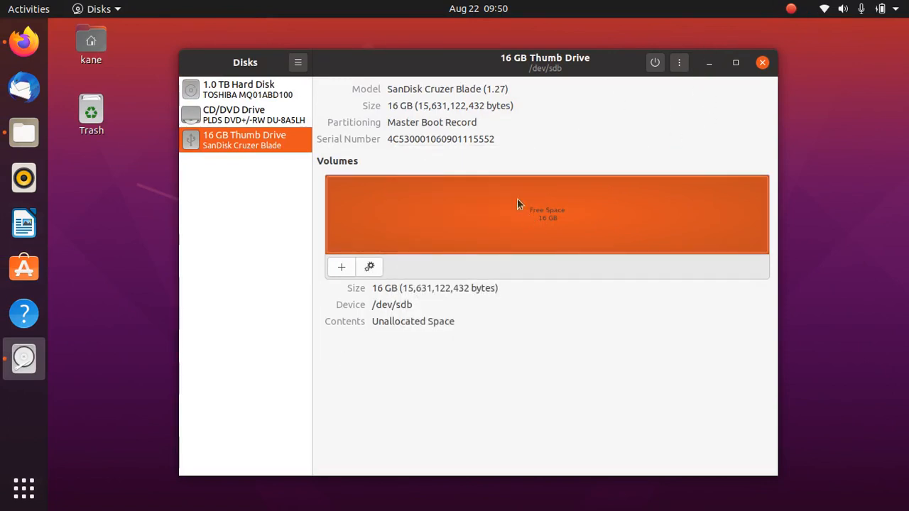
{"action": "mouse_move", "coordinate": [685, 135]}
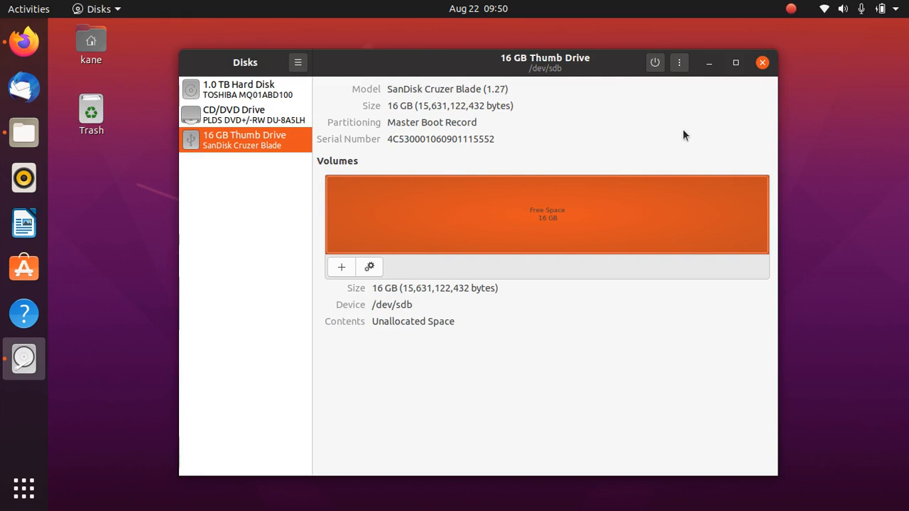
{"action": "left_click", "coordinate": [763, 62]}
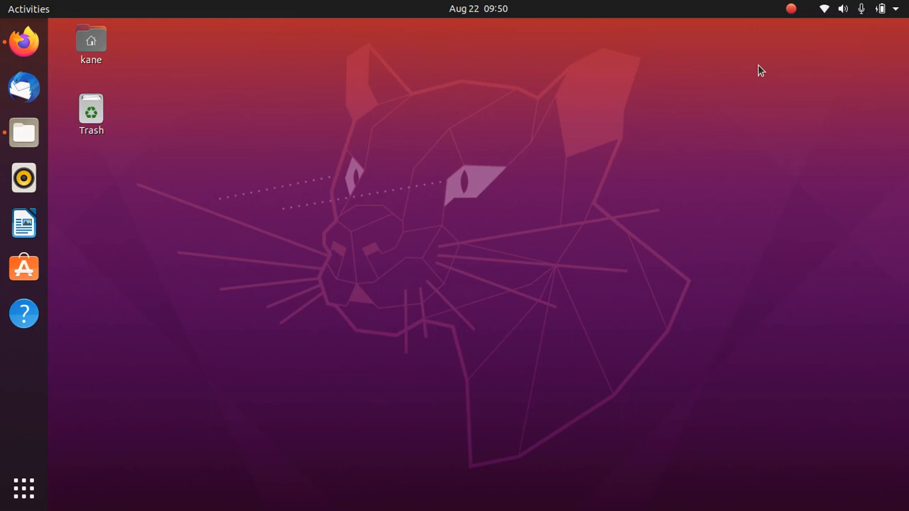
{"action": "mouse_move", "coordinate": [796, 9]}
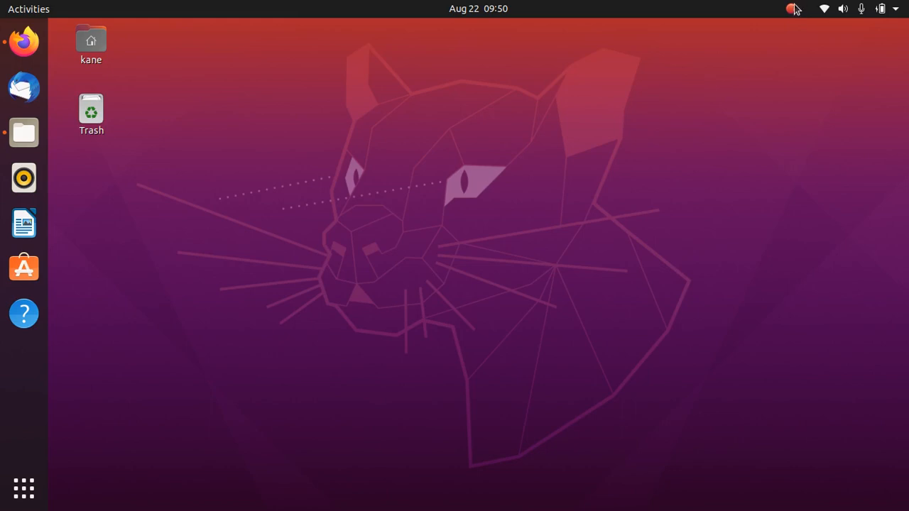